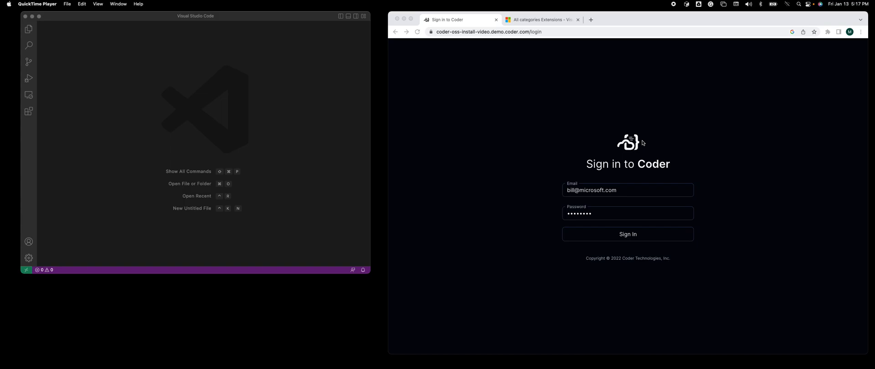
mouse_move(645, 155)
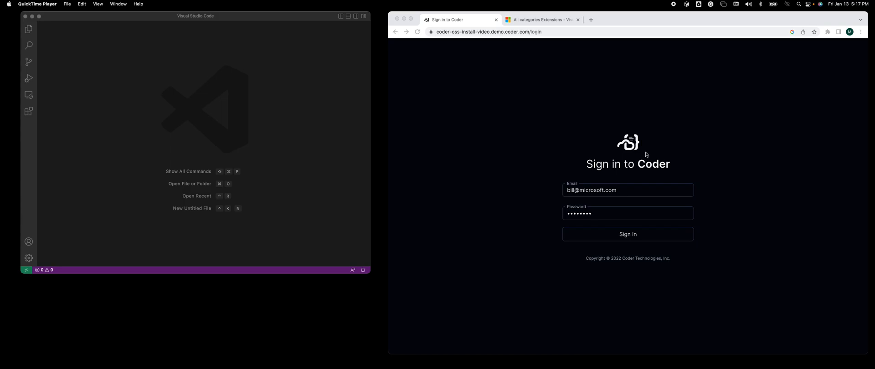
Search the Extensions view for 'coder remote', then clear the search to list installed extensions
click(142, 112)
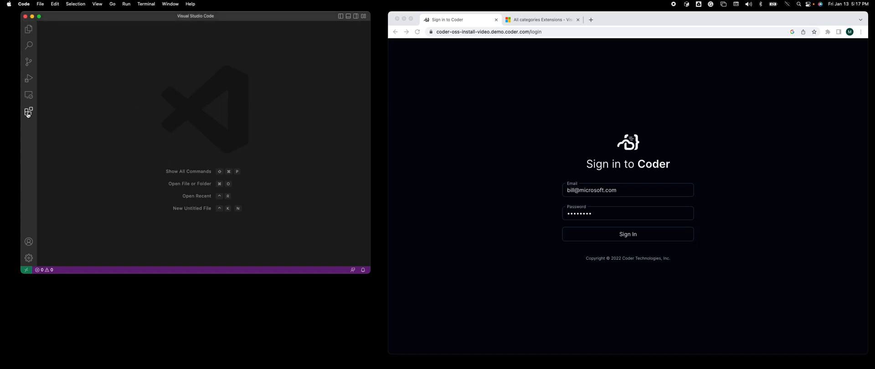
click(28, 112)
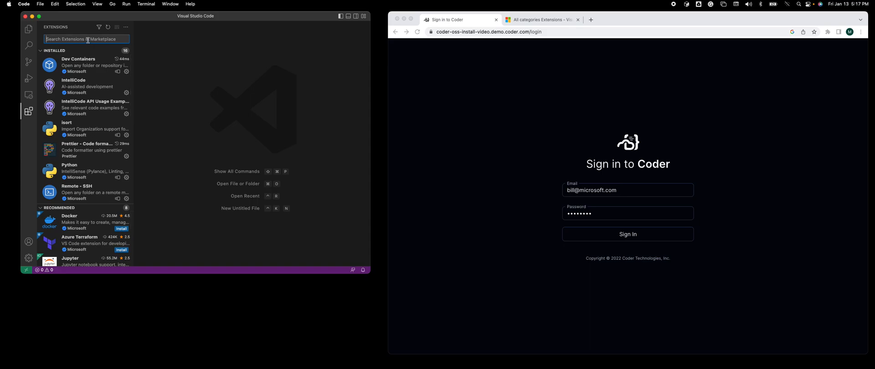
text(coder remote)
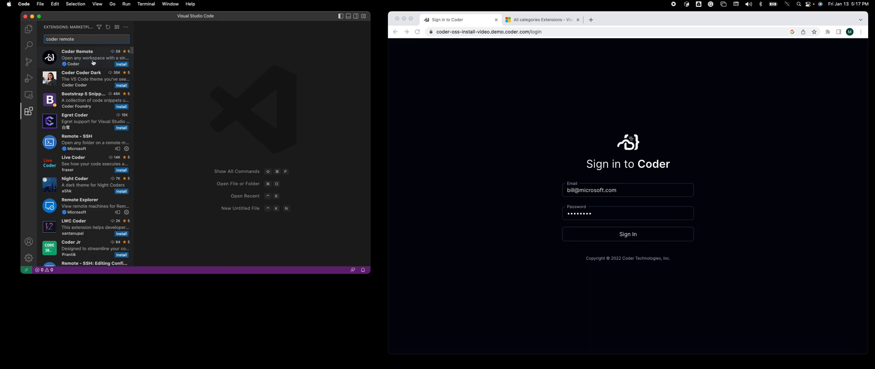
key(Backspace)
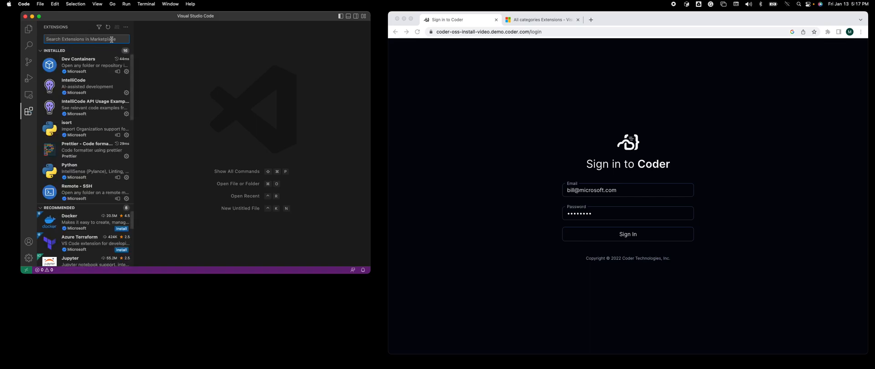
Search the Visual Studio Marketplace for 'coder remote' extensions
click(539, 19)
text(c)
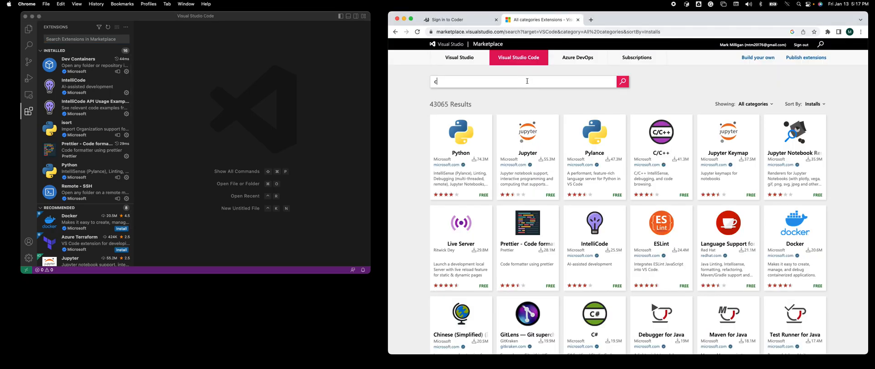
text(oder remote)
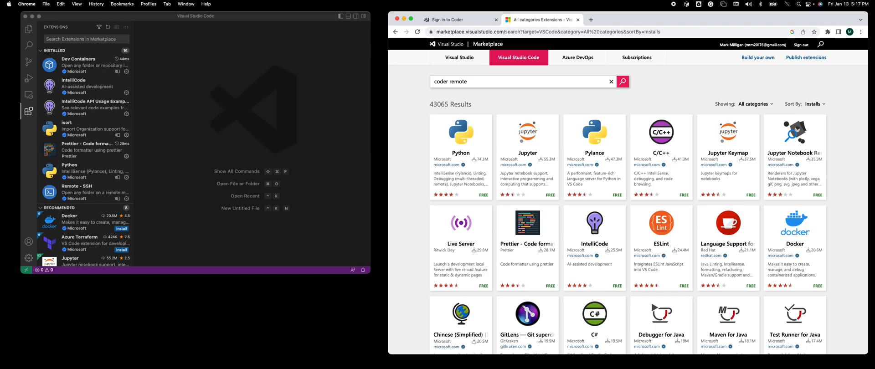
click(621, 82)
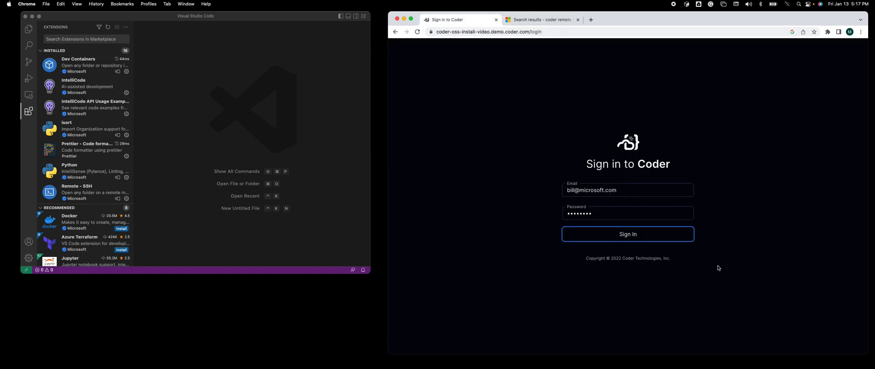
Sign in to Coder to reach the Workspaces list with the running node workspace
click(627, 234)
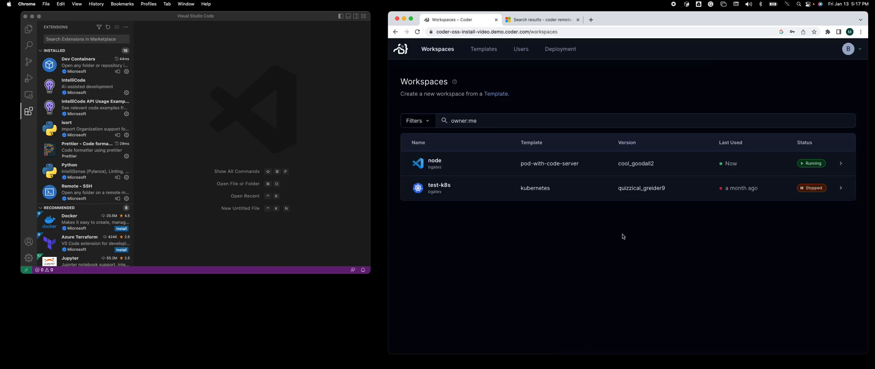
mouse_move(478, 163)
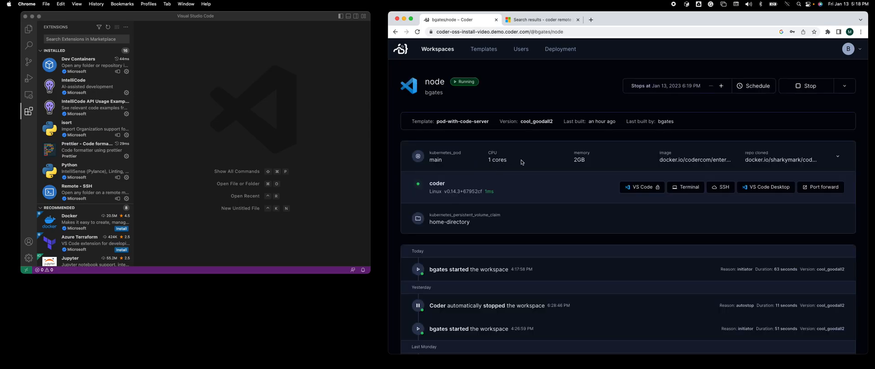
mouse_move(641, 187)
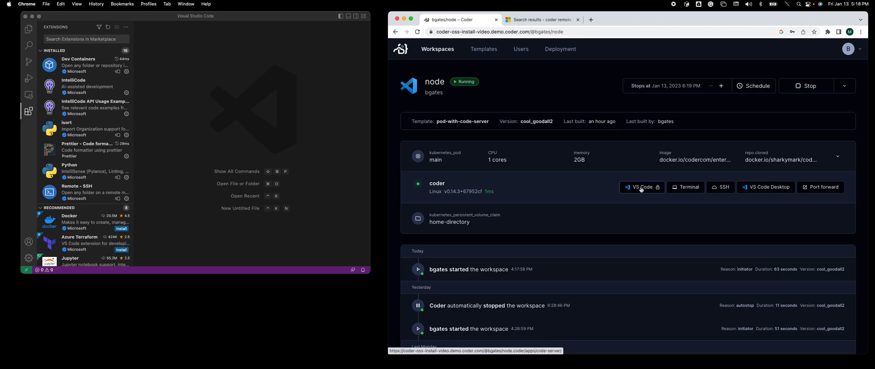
mouse_move(657, 194)
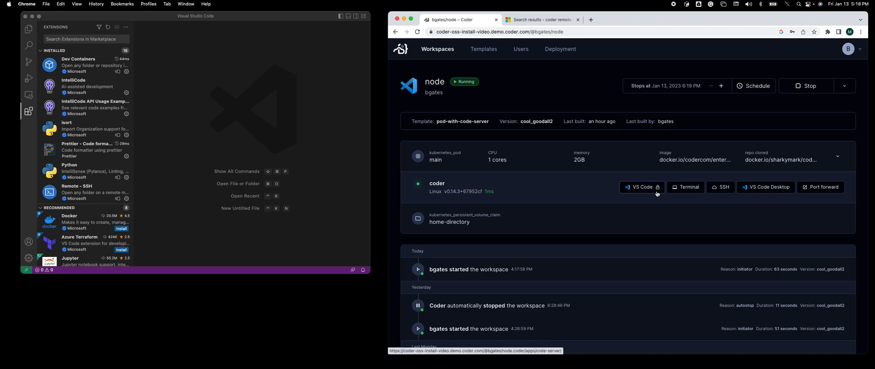
mouse_move(766, 186)
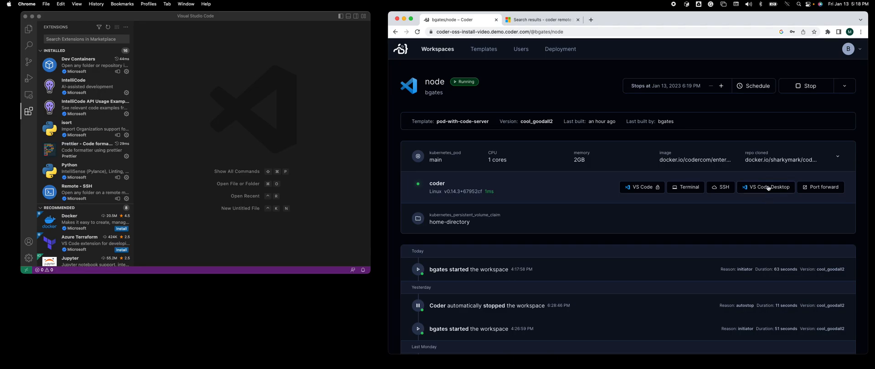
Launch the node workspace in VS Code Desktop, accepting the Coder Remote extension install
click(767, 187)
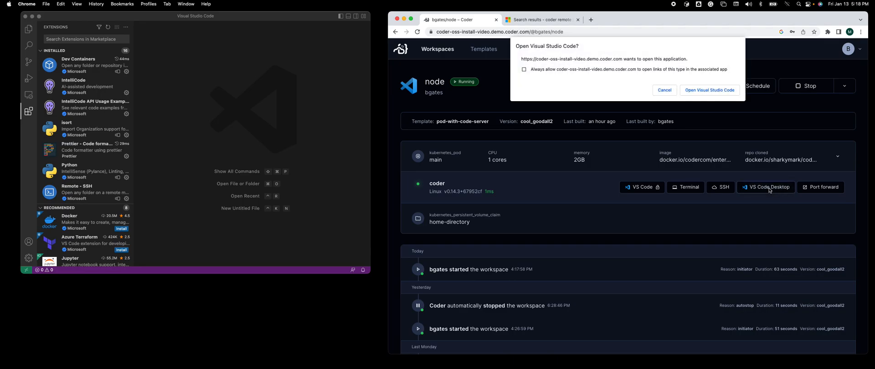
click(708, 89)
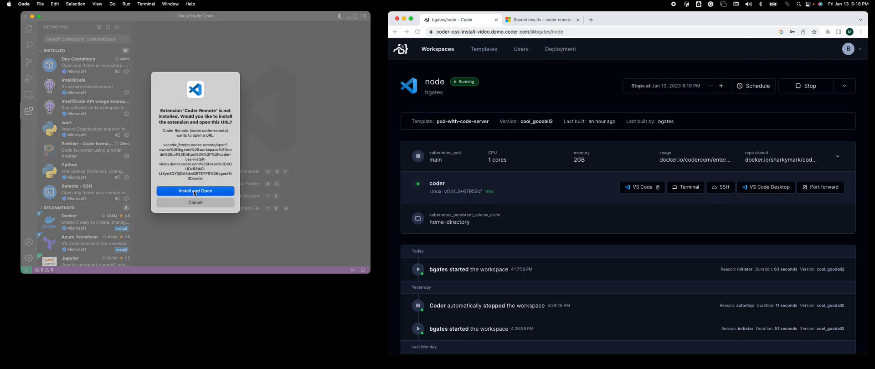
click(195, 190)
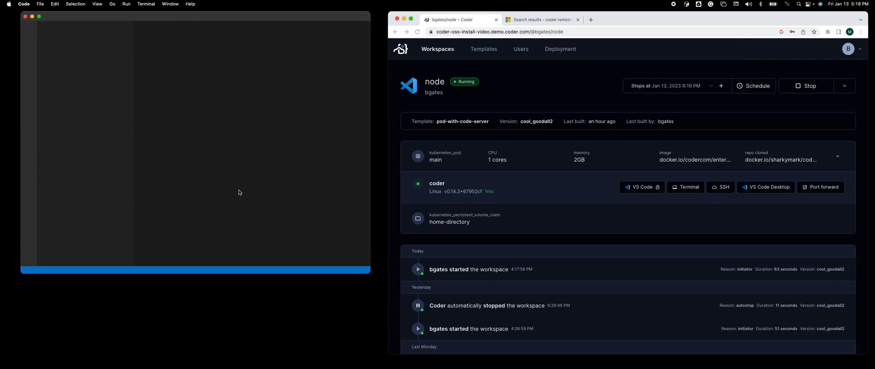
Let VS Code connect to the node workspace and show its home folder and remote terminal
click(640, 186)
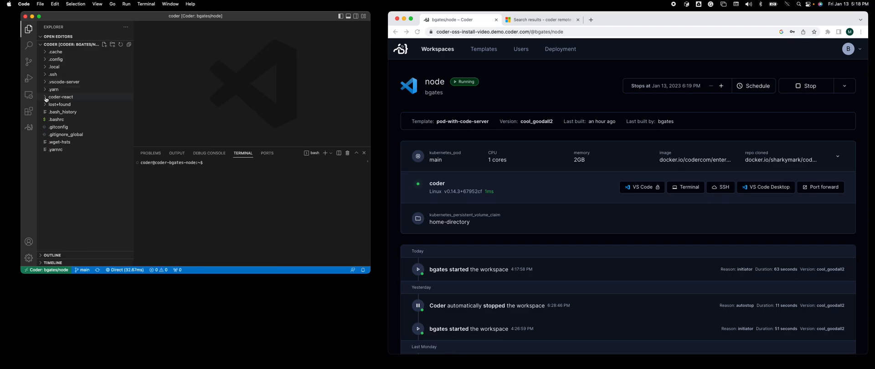
Run 'yarn start' in coder-react under fish and view 'Hello, World!' at localhost:3000
click(61, 97)
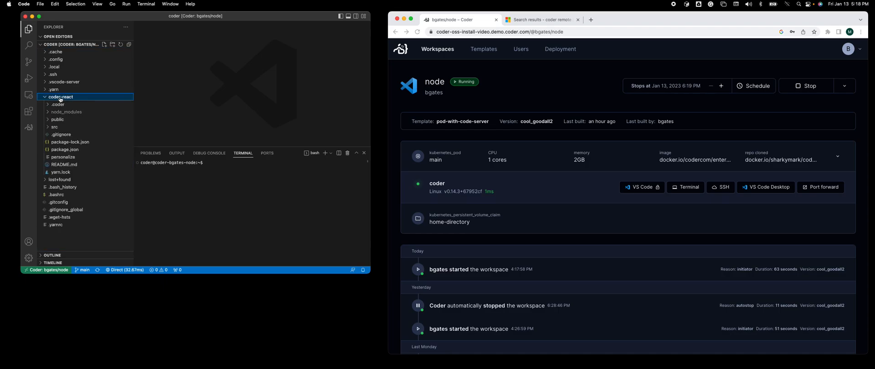
mouse_move(132, 136)
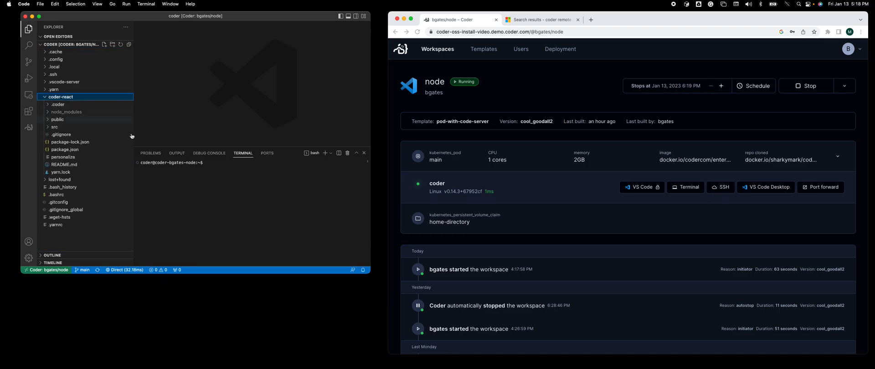
text(fish)
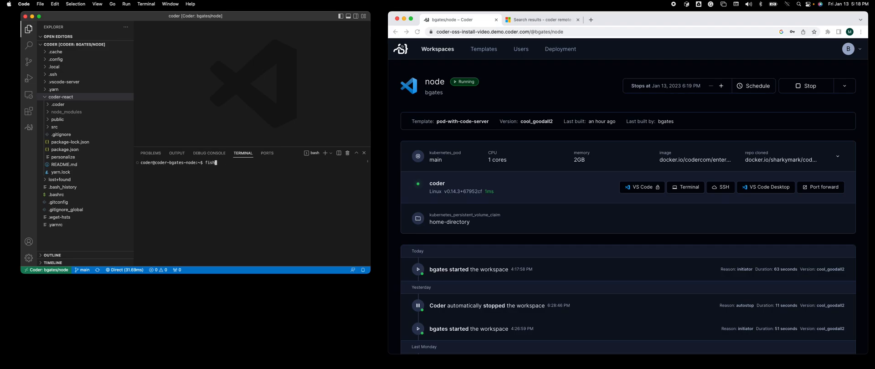
key(Return)
text(cd coder-react/)
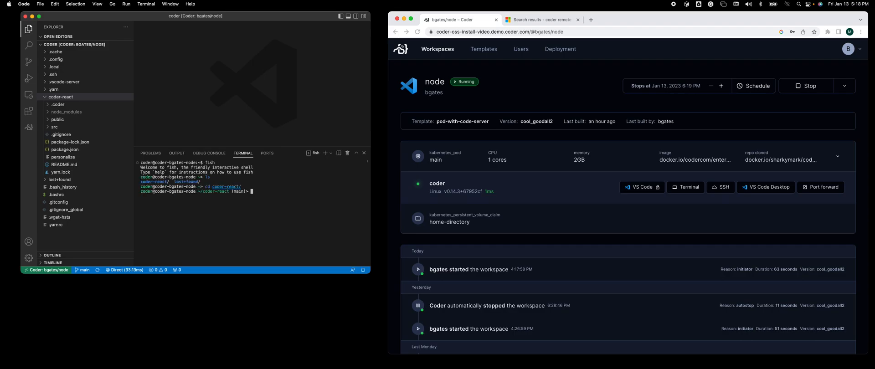
text(yarn start)
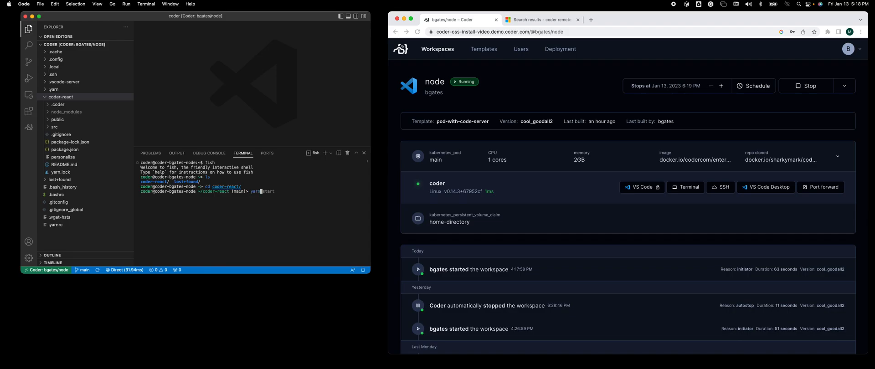
key(Return)
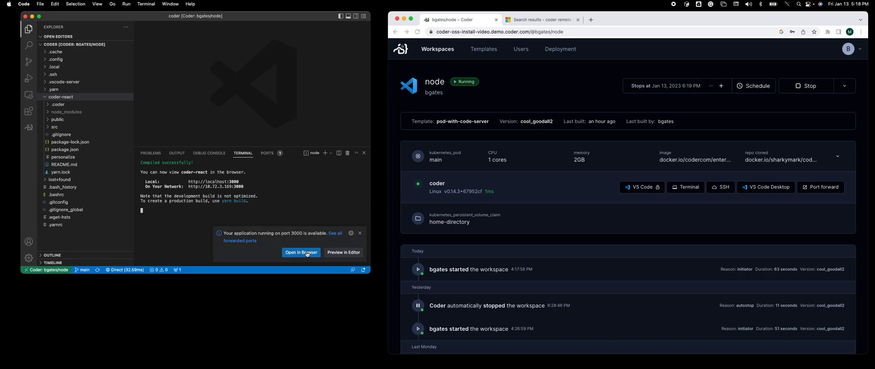
click(302, 253)
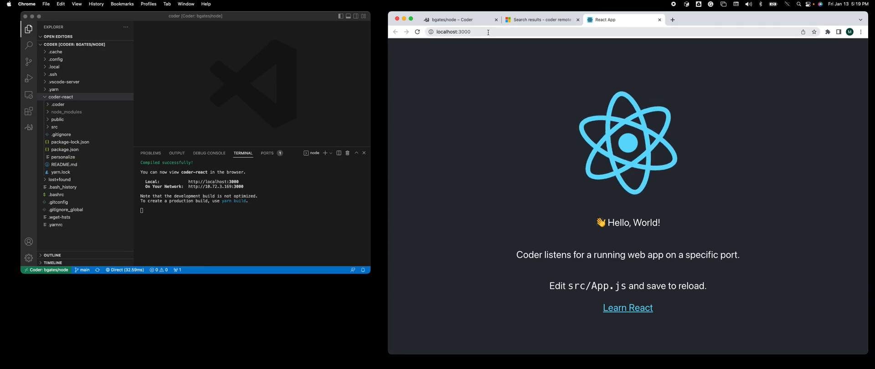
mouse_move(546, 123)
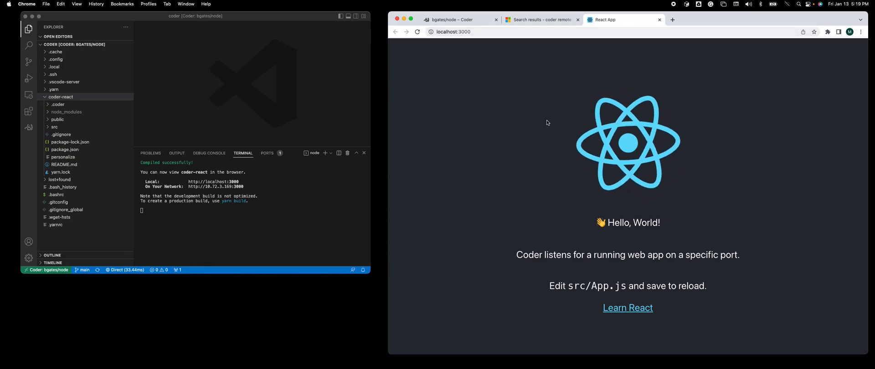